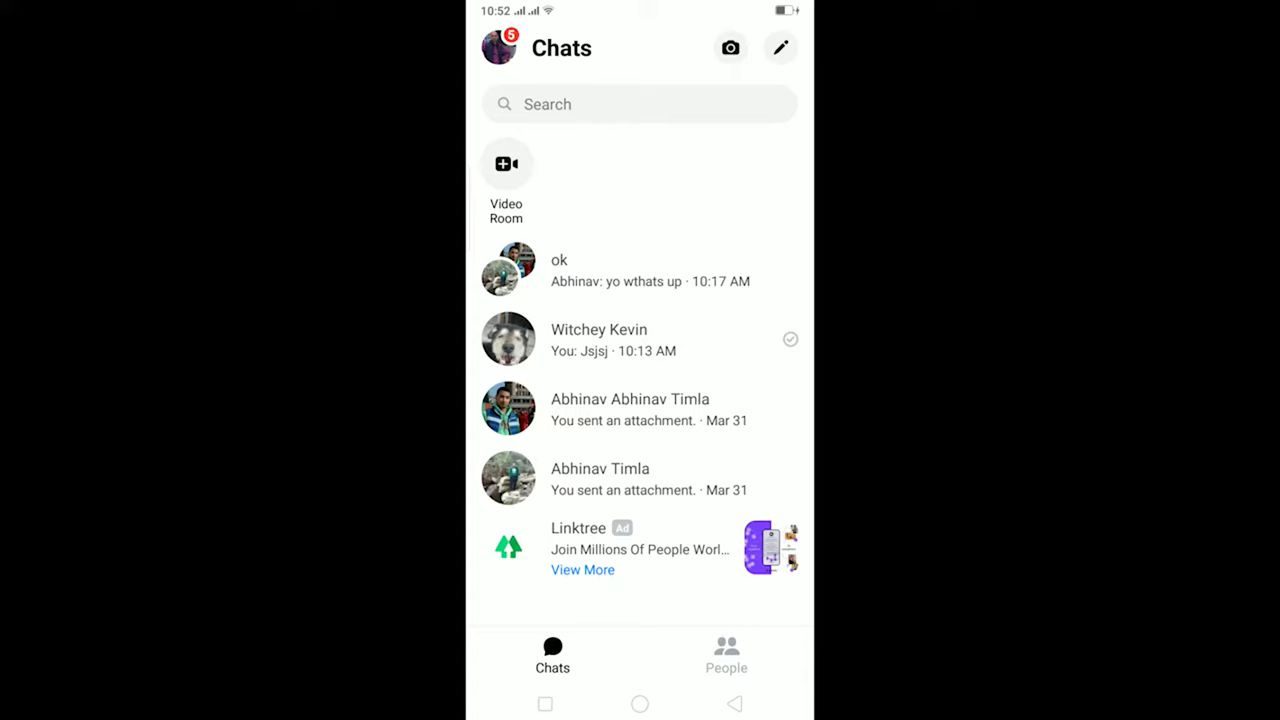
Step: Open the profile page from the Chats screen and scroll to the Preferences list
{"action": "left_click", "coordinate": [497, 47]}
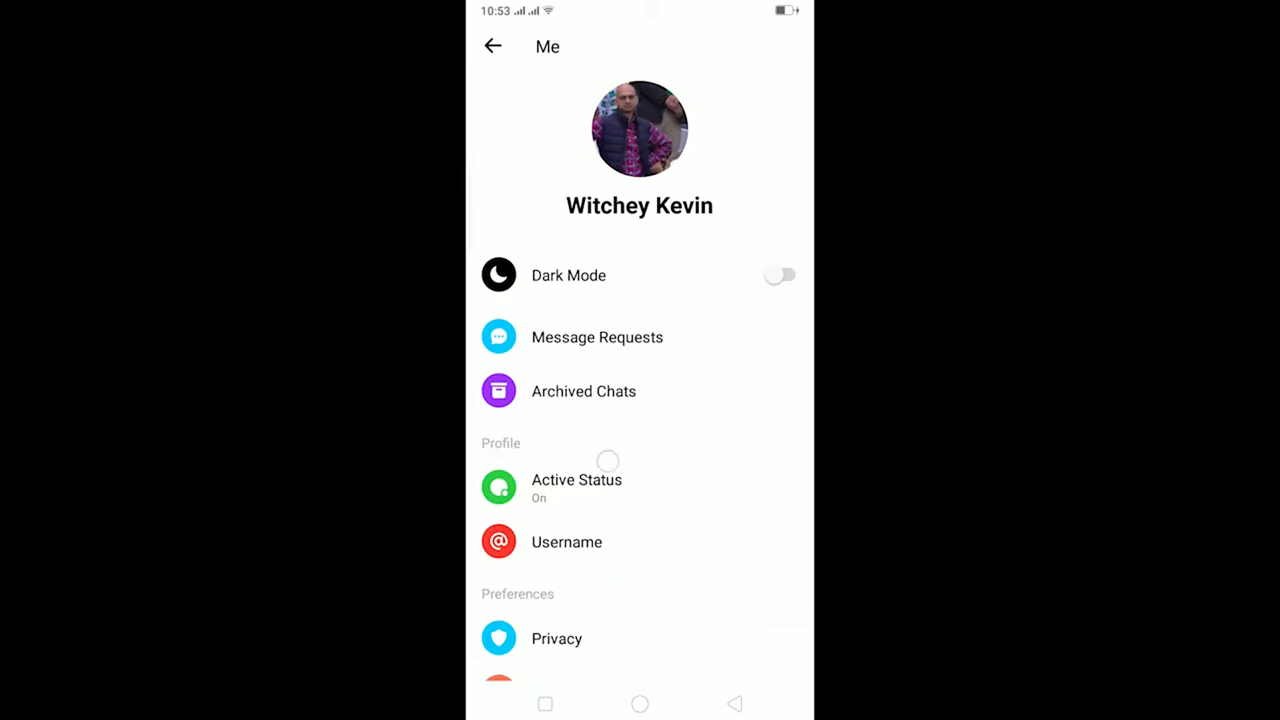
{"action": "scroll", "scroll_direction": "down", "scroll_amount": 3}
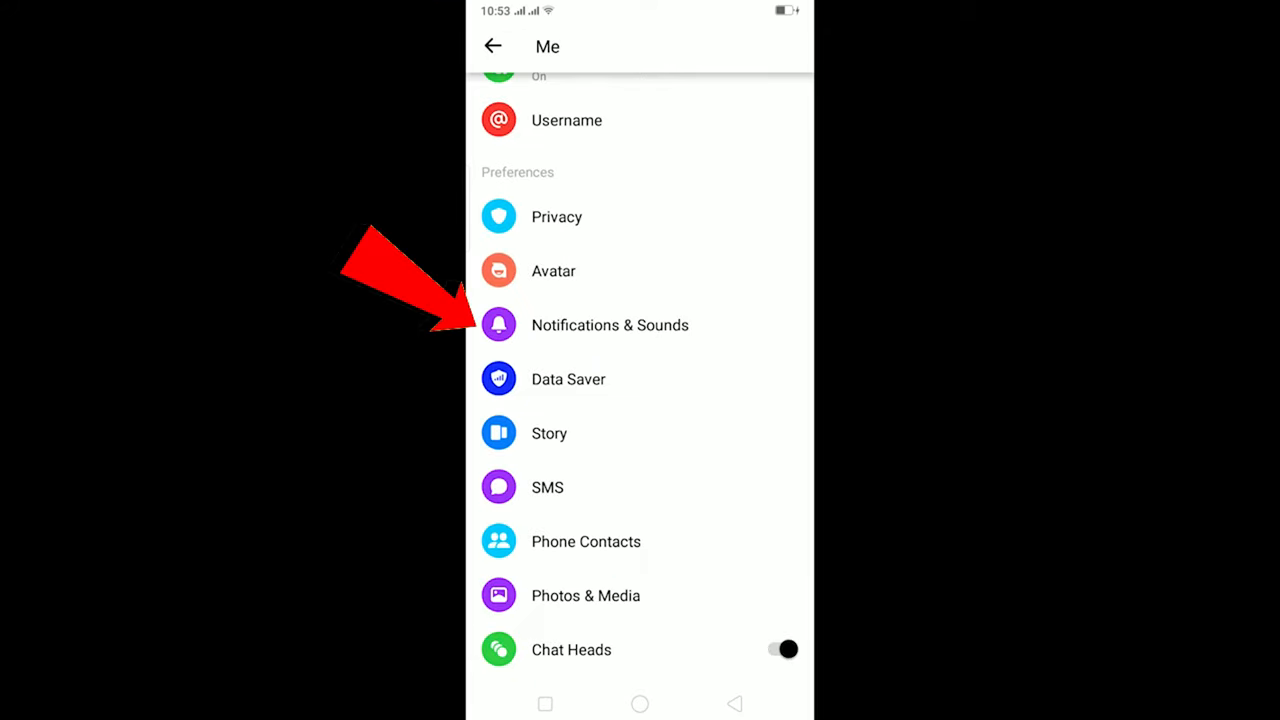
Step: Go through Notifications & Sounds to Messenger's system notification page, with notifications allowed
{"action": "left_click", "coordinate": [610, 325]}
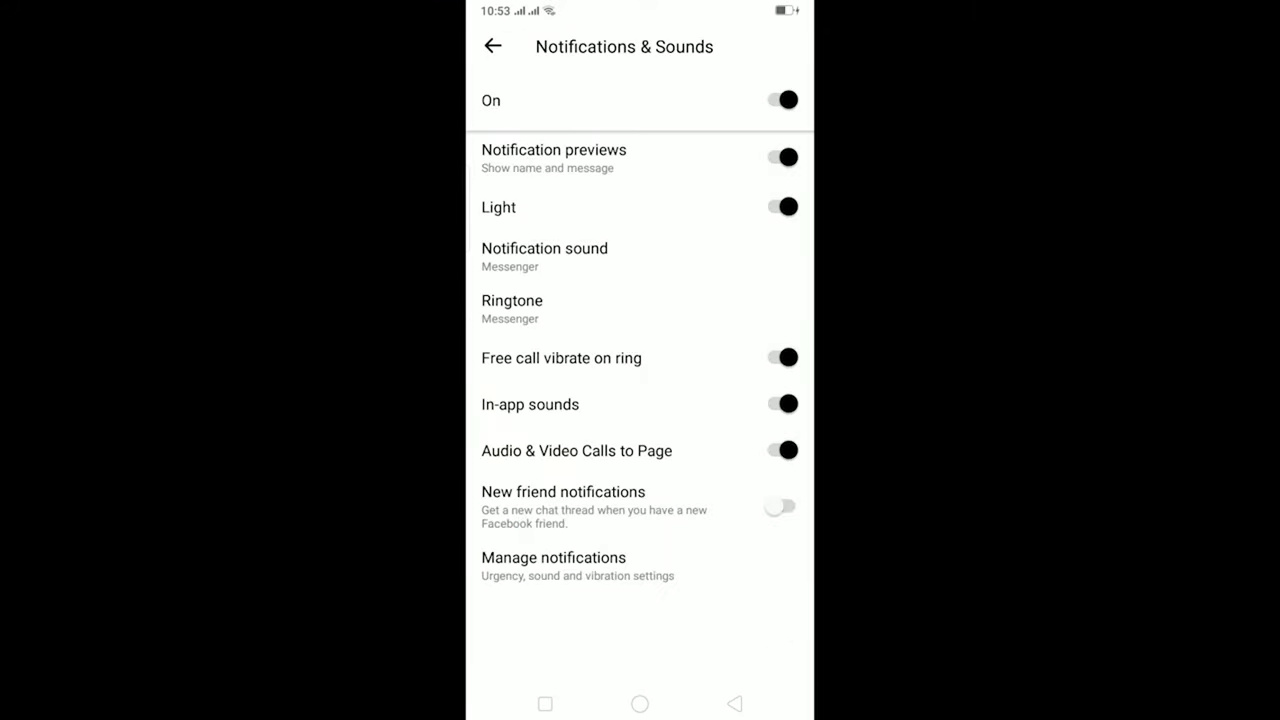
{"action": "left_click", "coordinate": [781, 99]}
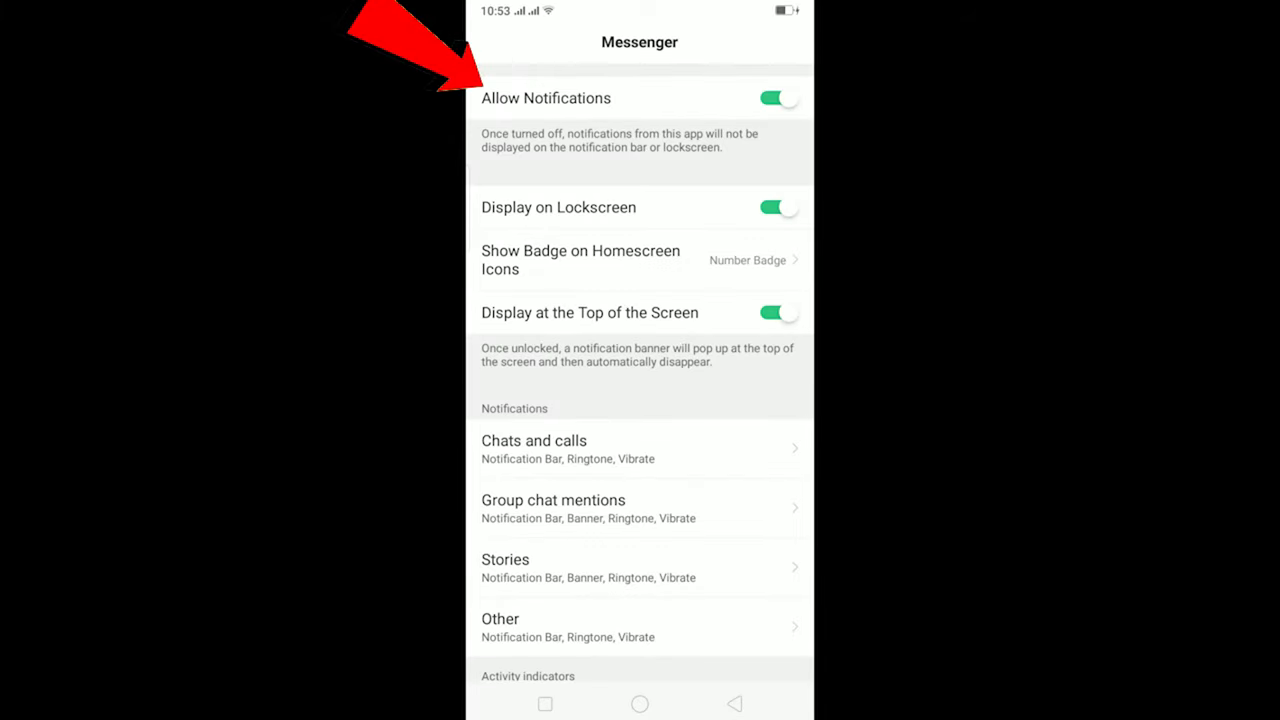
Step: Scroll down Messenger's notification settings to reach the Other category
{"action": "scroll", "scroll_direction": "down", "scroll_amount": 3}
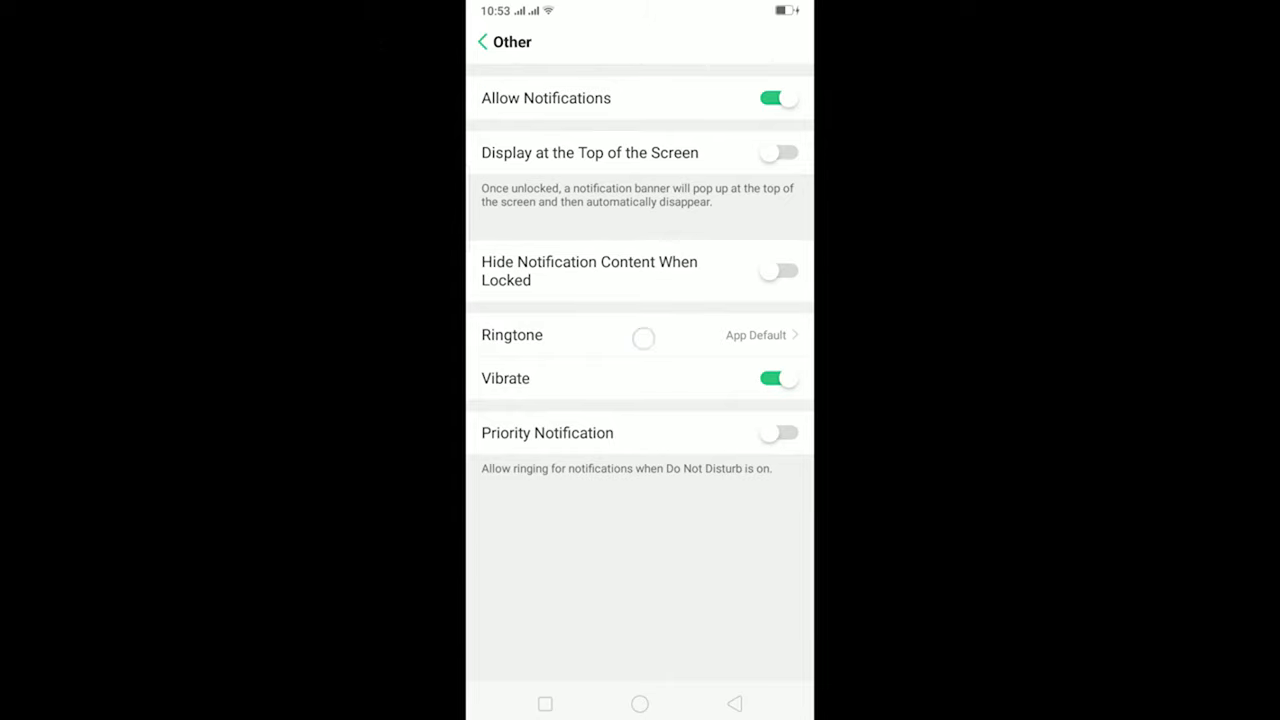
{"action": "left_click", "coordinate": [640, 335]}
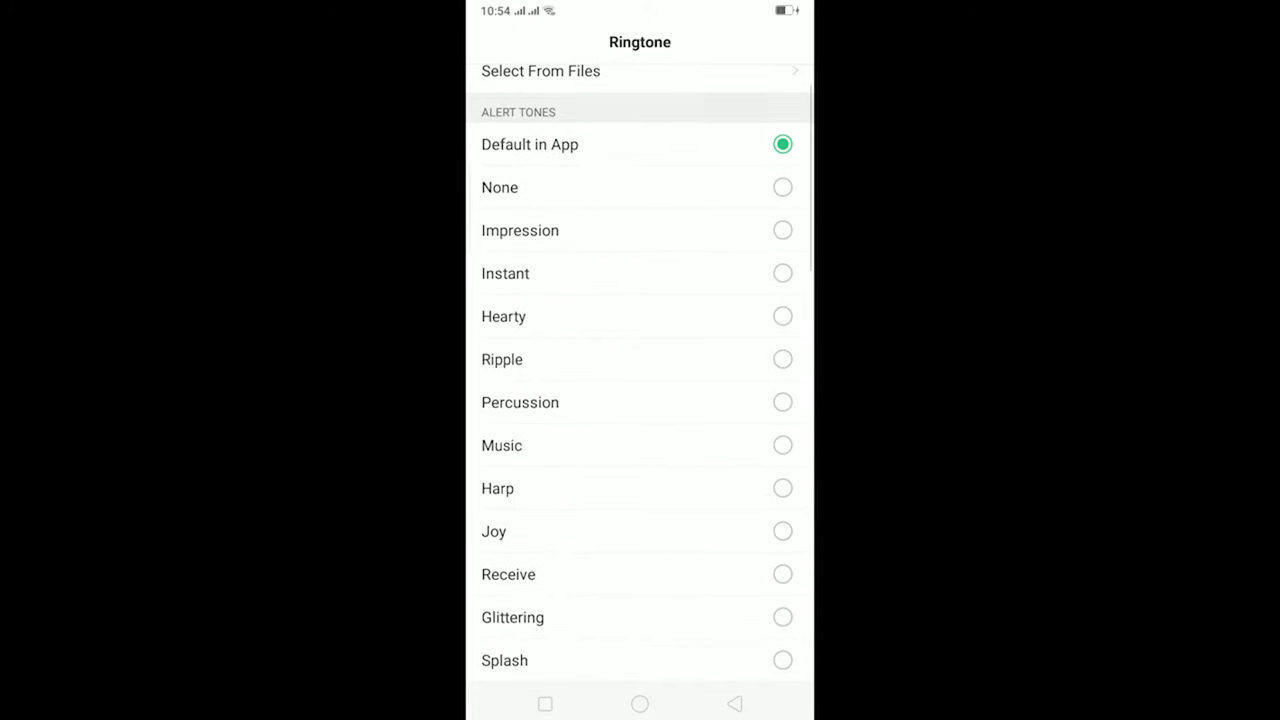
{"action": "left_click", "coordinate": [482, 42]}
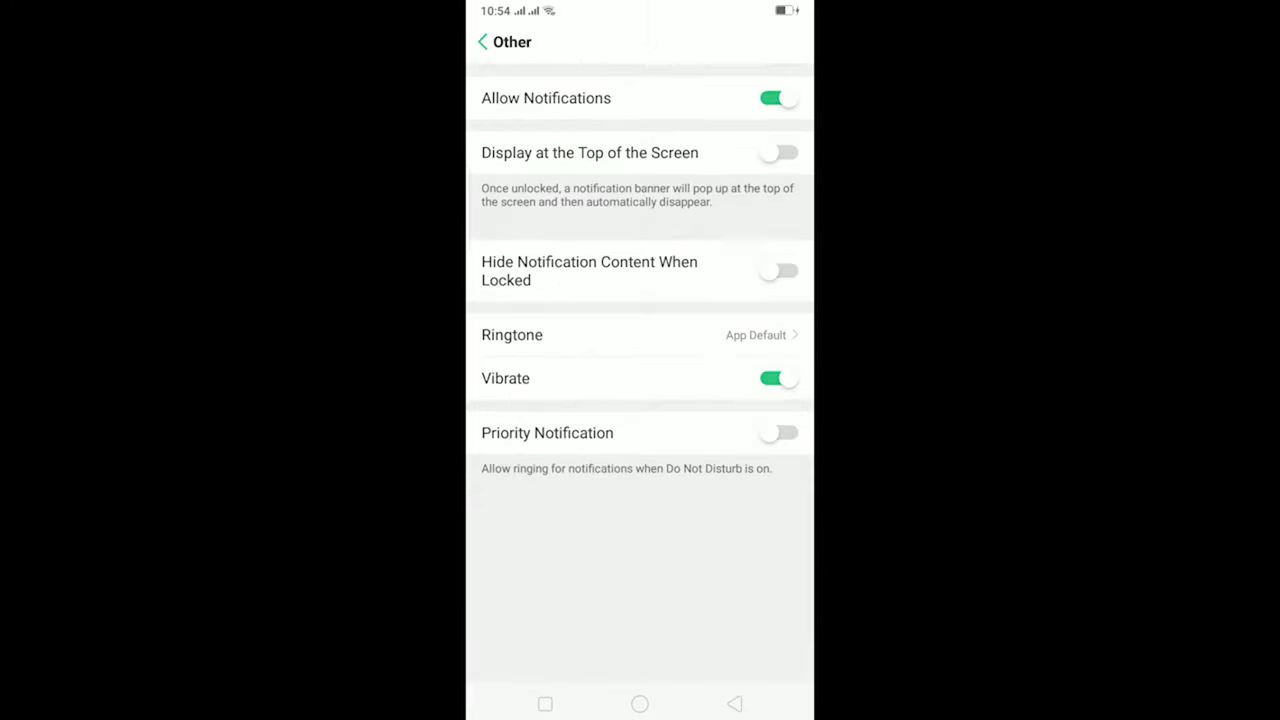
Step: Return to the home screen and open Messenger's App Info from its icon
{"action": "left_click", "coordinate": [639, 704]}
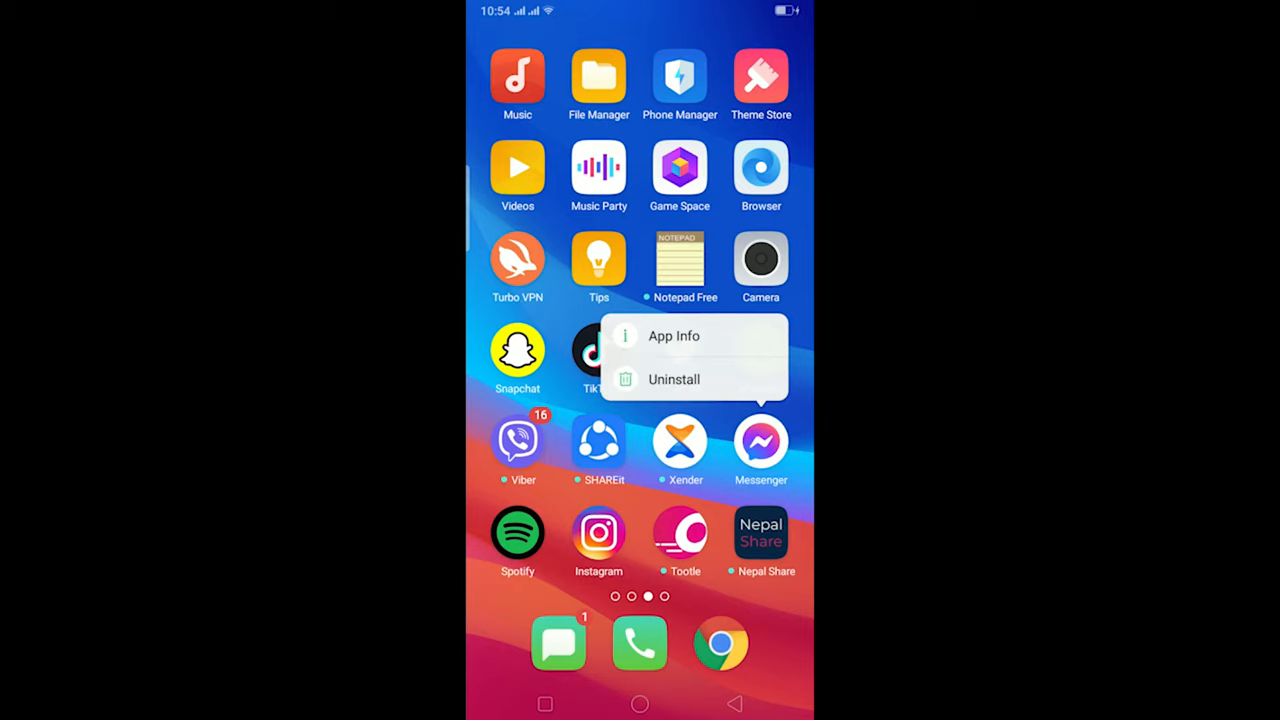
{"action": "left_click", "coordinate": [674, 335]}
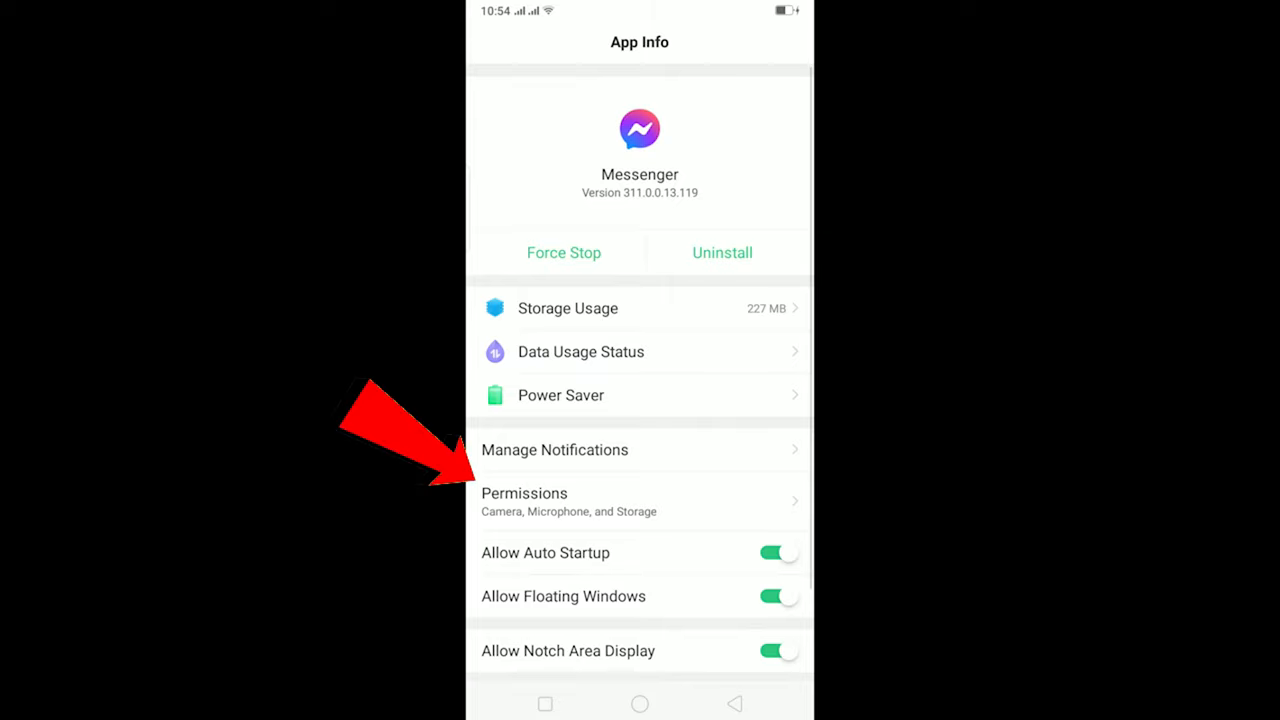
Step: Clear Messenger's stored data from Storage Usage and confirm the removal
{"action": "left_click", "coordinate": [524, 493]}
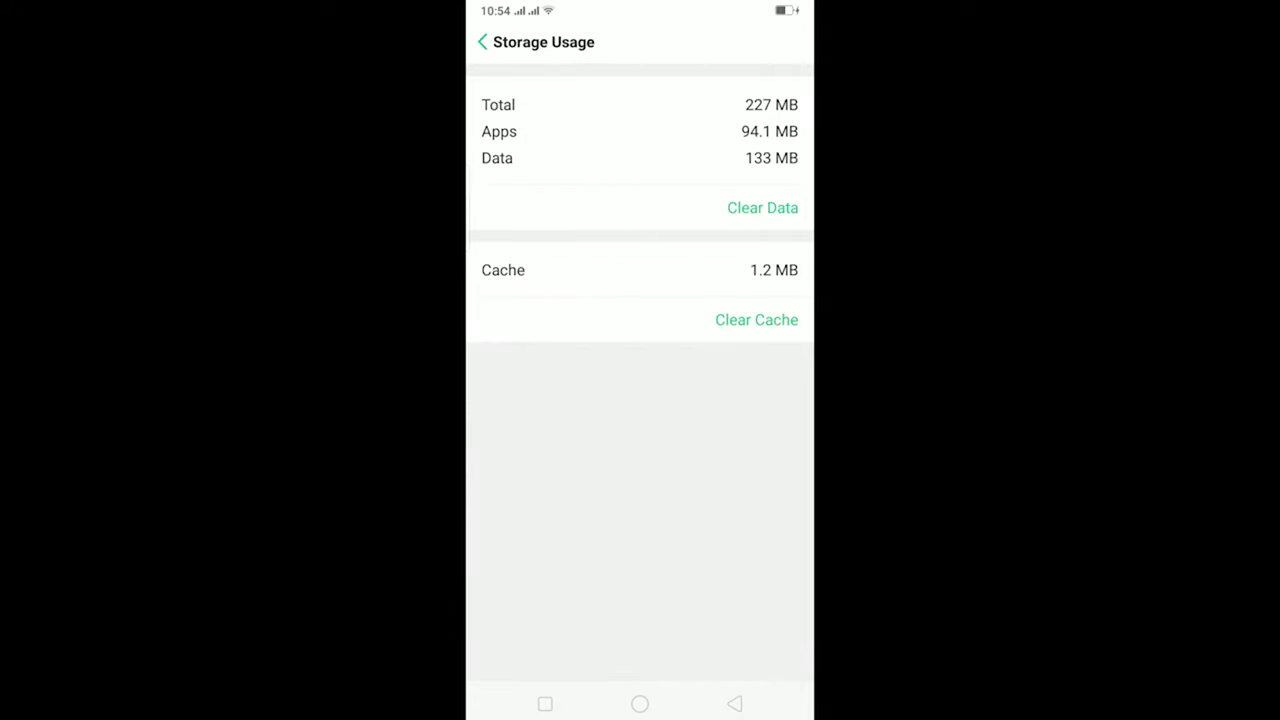
{"action": "left_click", "coordinate": [762, 207]}
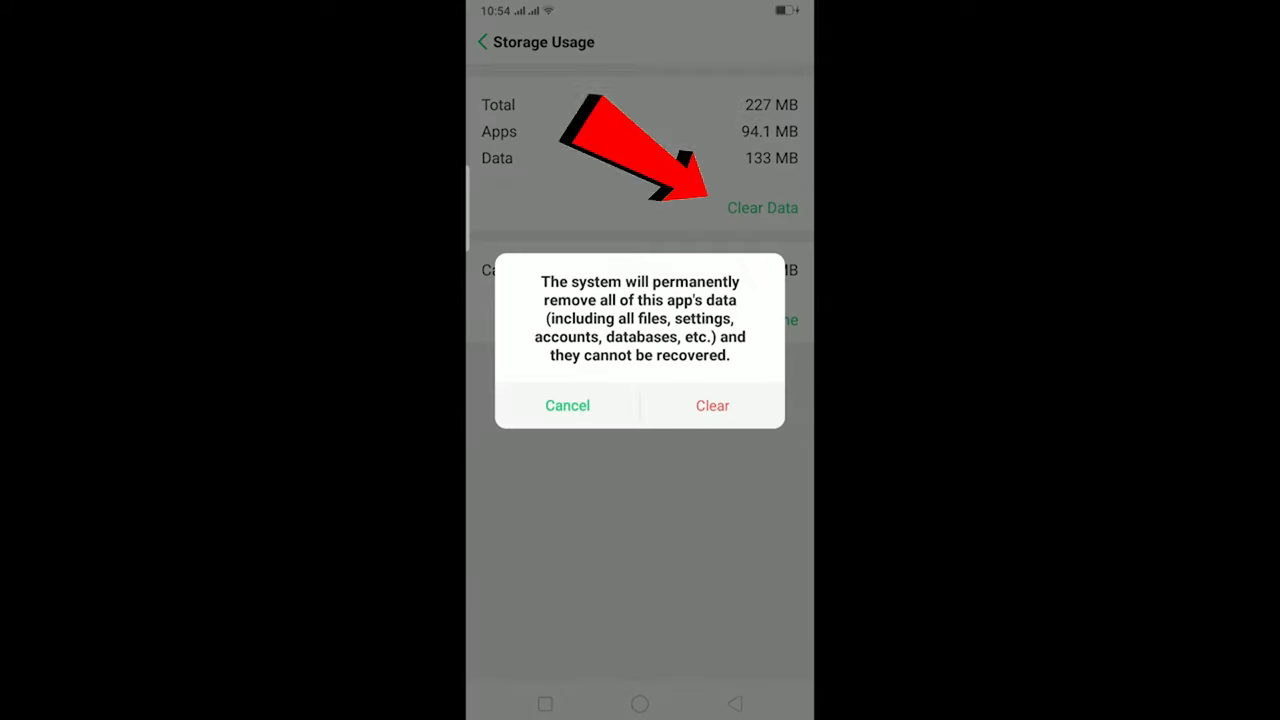
{"action": "left_click", "coordinate": [567, 405]}
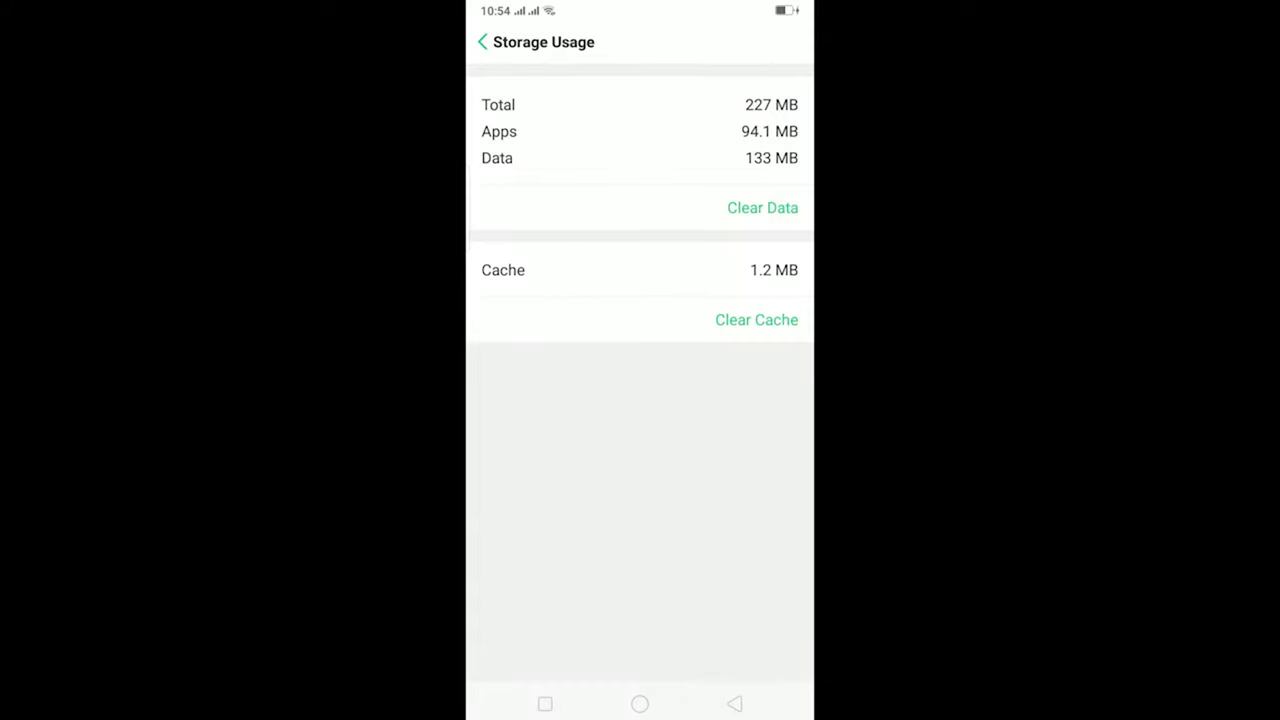